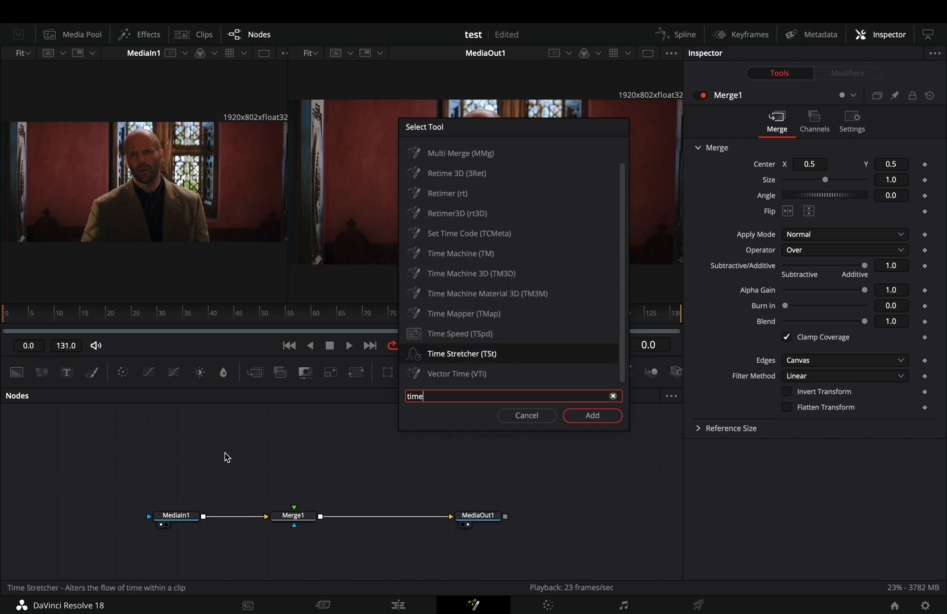
Add a Time Stretcher node to the comp, fed from MediaIn1
left_click(591, 415)
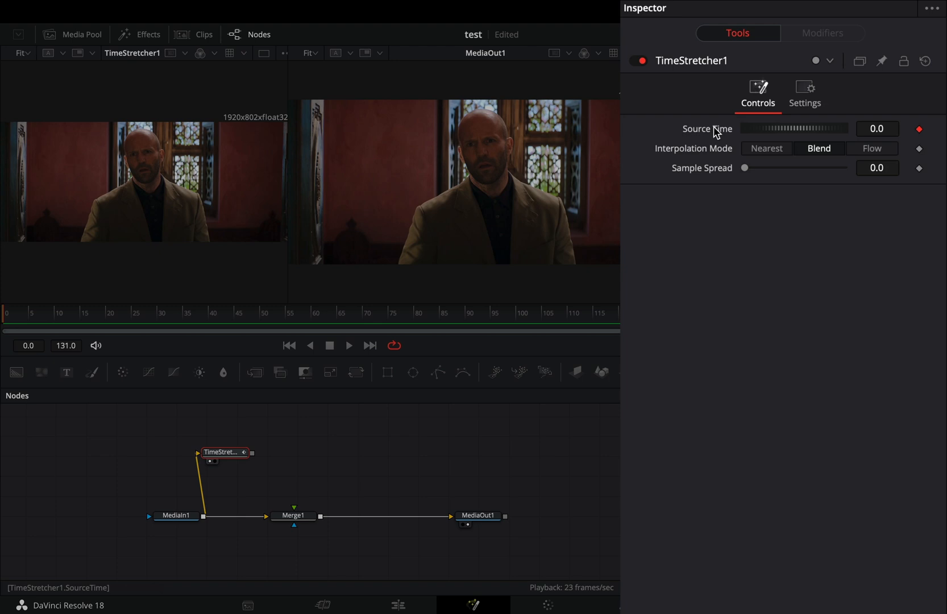
Drive TimeStretcher1's Source Time with a Blip modifier via its context menu
right_click(715, 129)
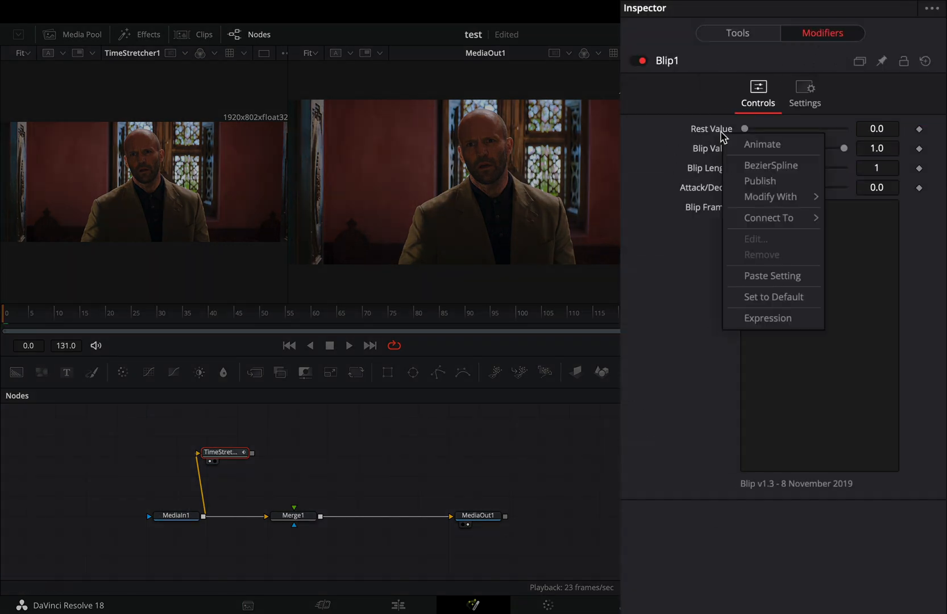
Give Blip1 Rest Value 'time', Blip Value 'time-10', and blip frames 10 to 120
left_click(767, 317)
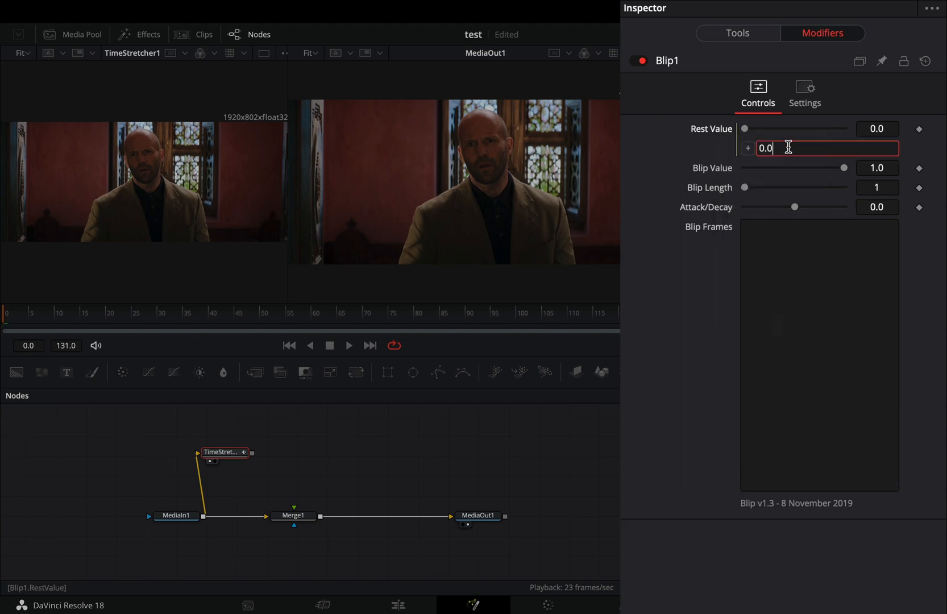
type("time")
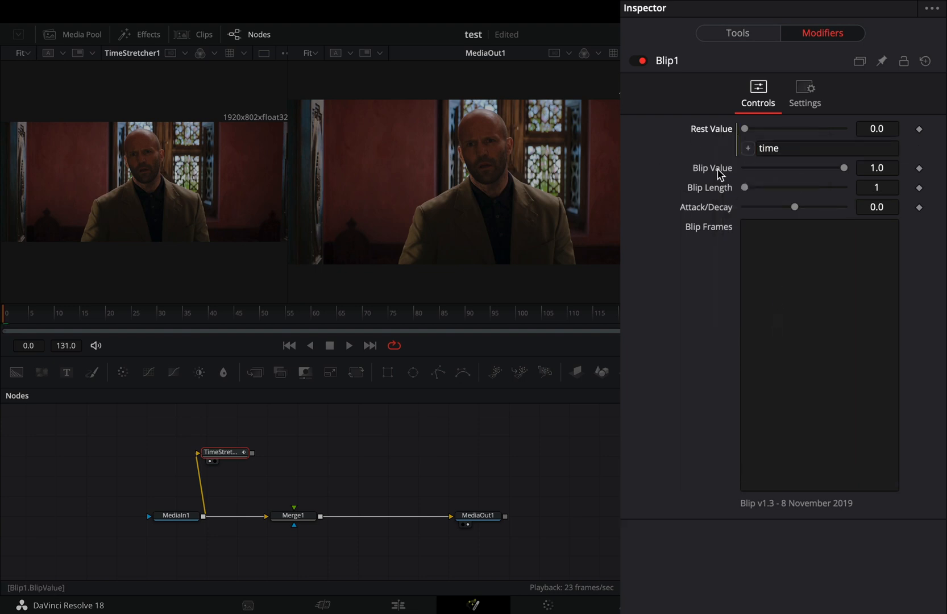
right_click(720, 168)
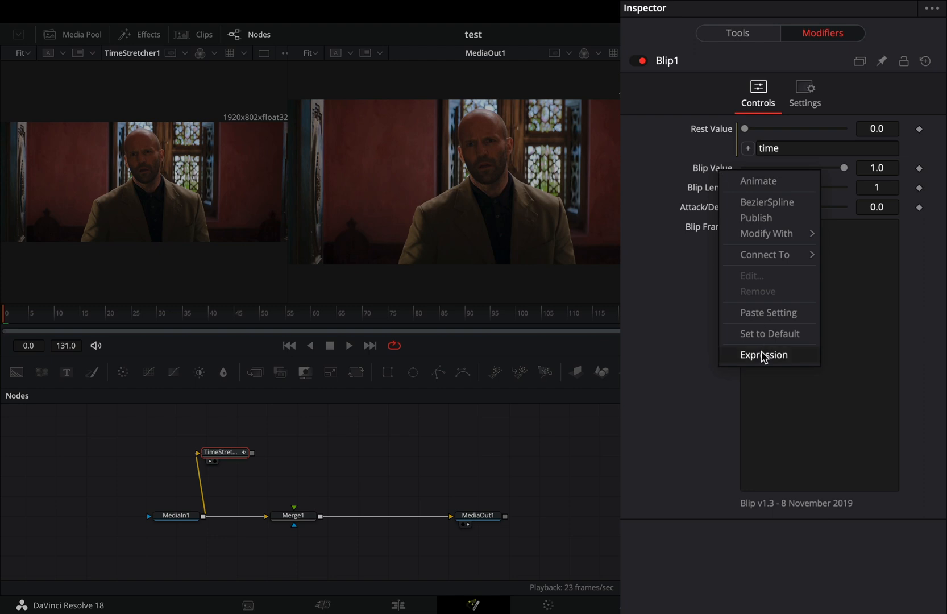
left_click(763, 355)
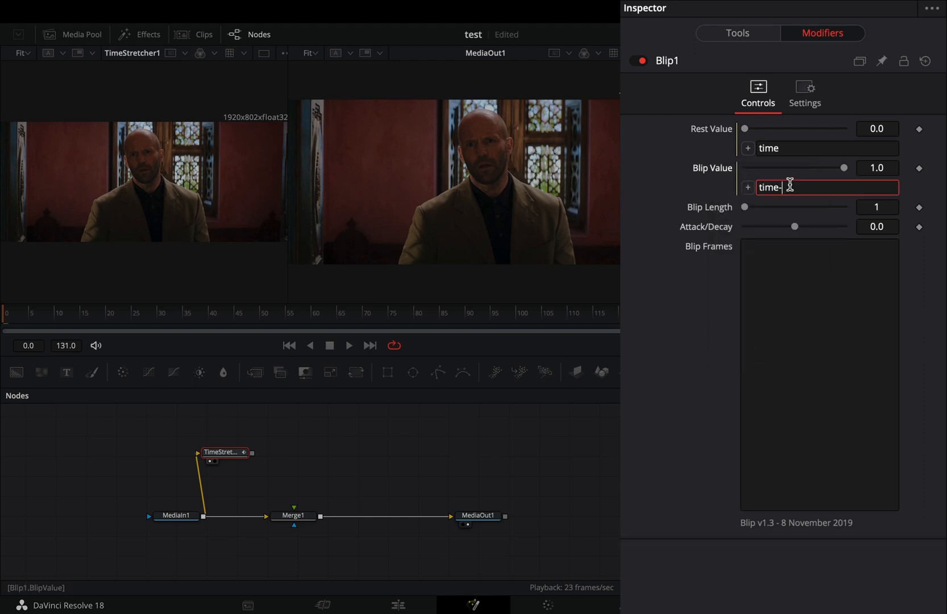
type("10")
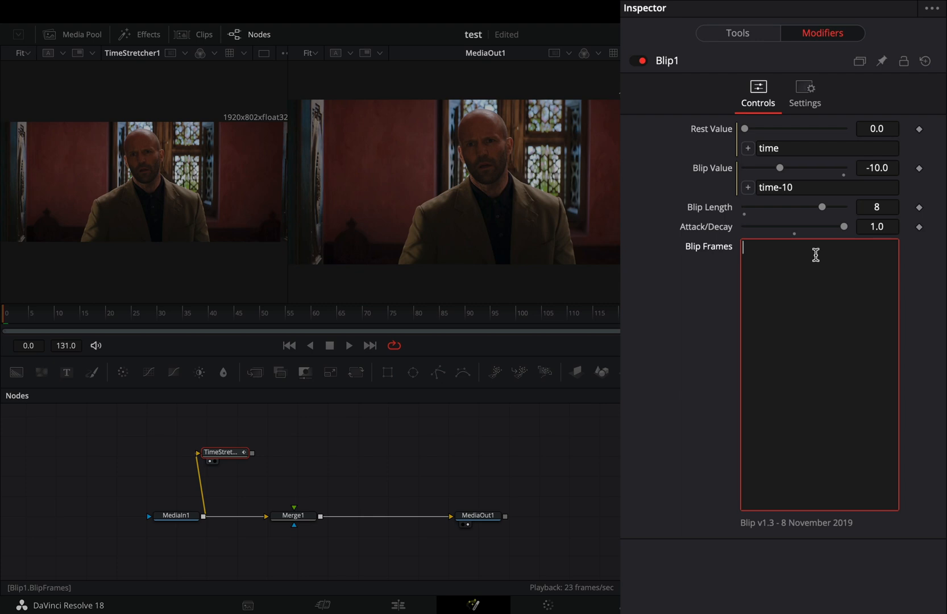
type("10")
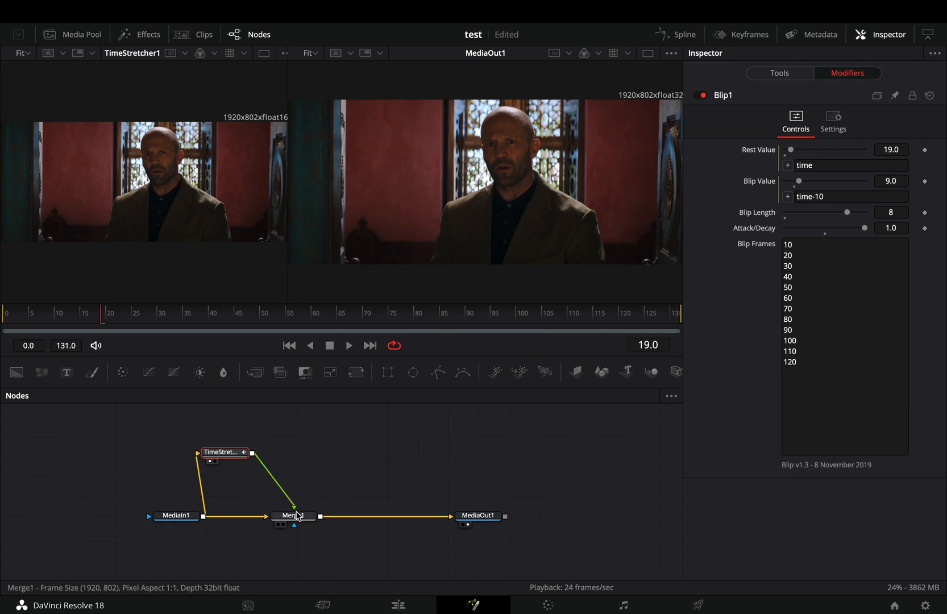
Try a Lighten apply mode on Merge1, then return it to Normal
left_click(293, 516)
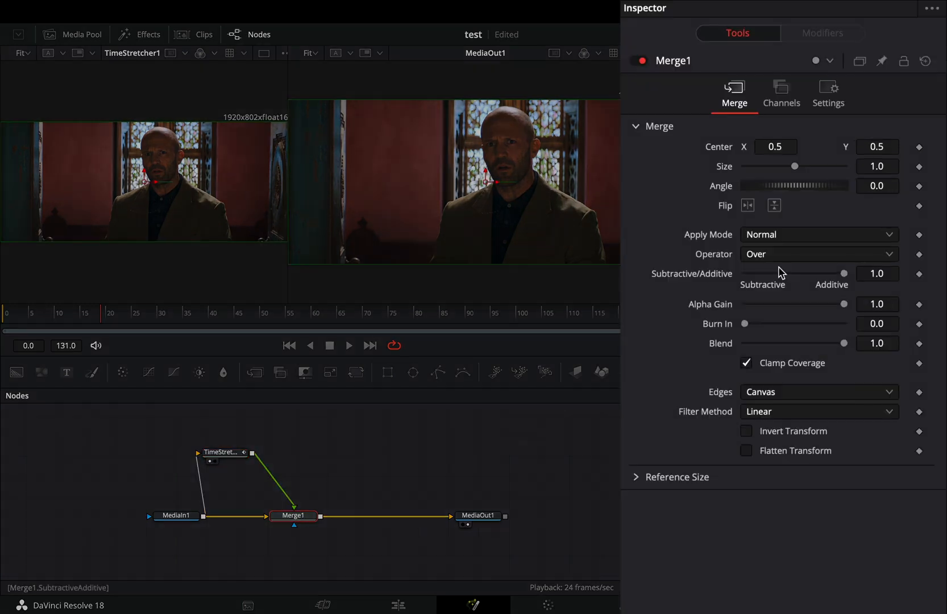
left_click(819, 235)
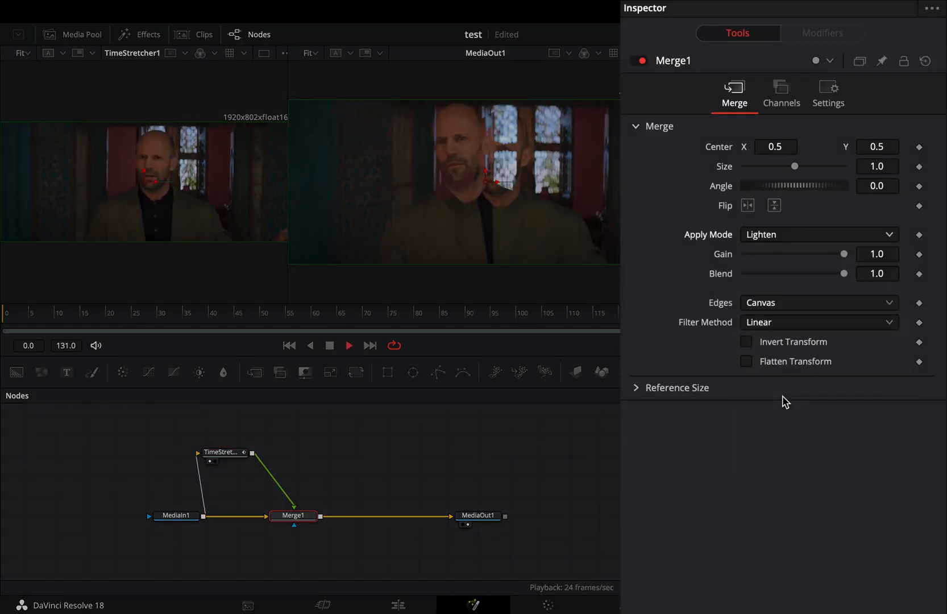
left_click(818, 235)
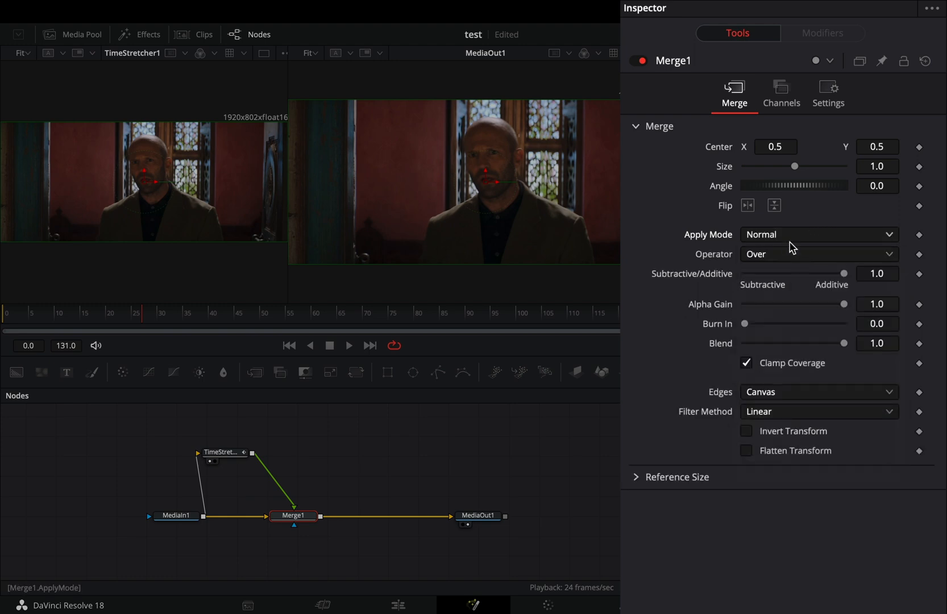